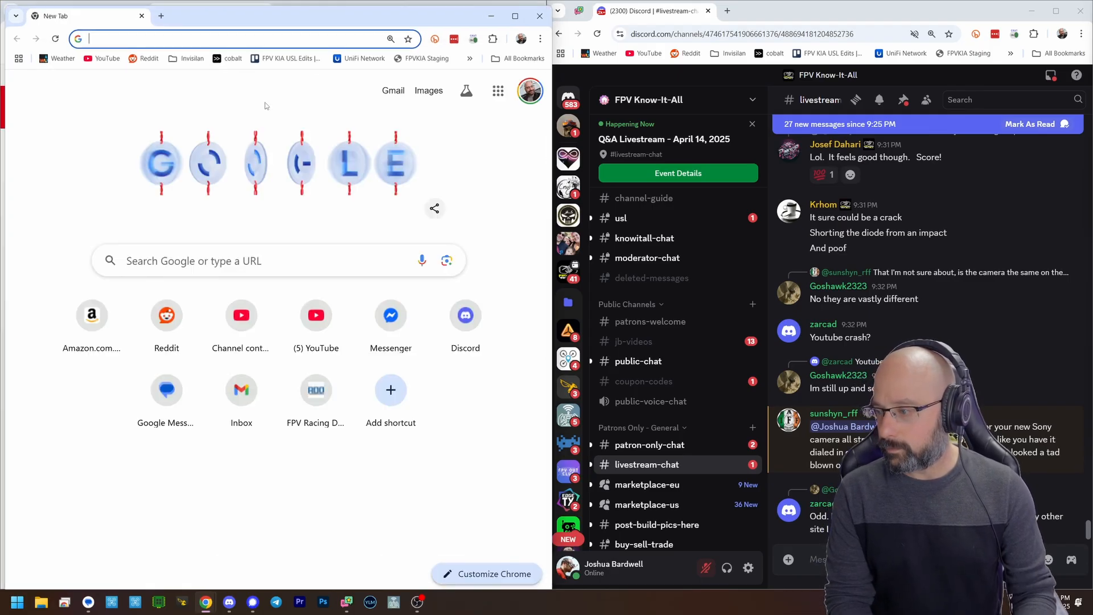
Search for 't-motor pacer h743' beside the iFlight BLITZ E80 ESC page.
type("t-motor pacer h743")
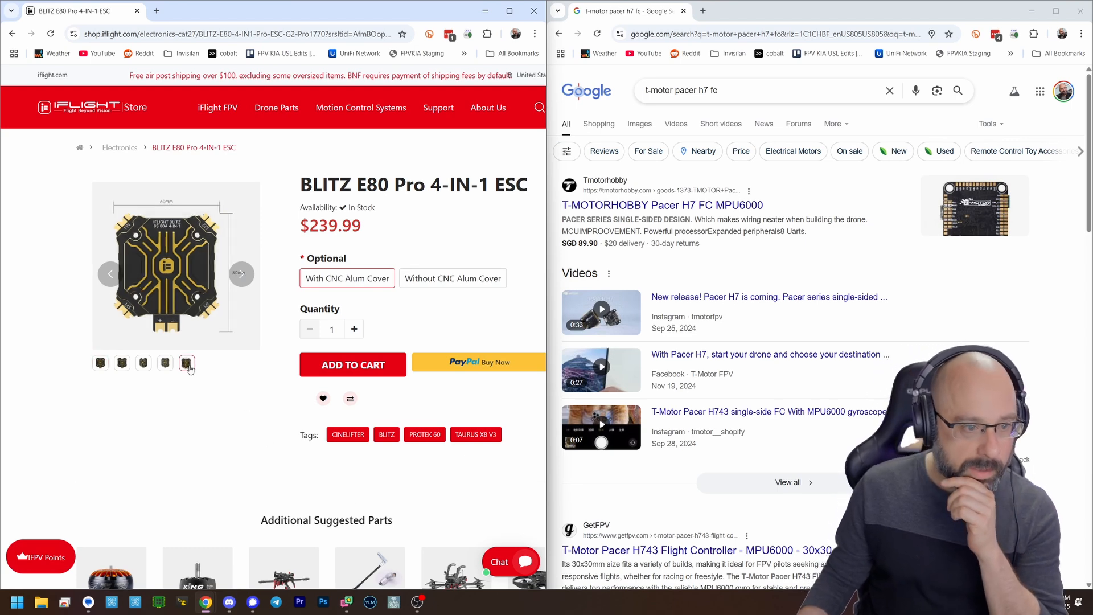
Enlarge the ESC photo with labelled pads, then open the T-MOTORHOBBY Pacer H7 result.
left_click(165, 362)
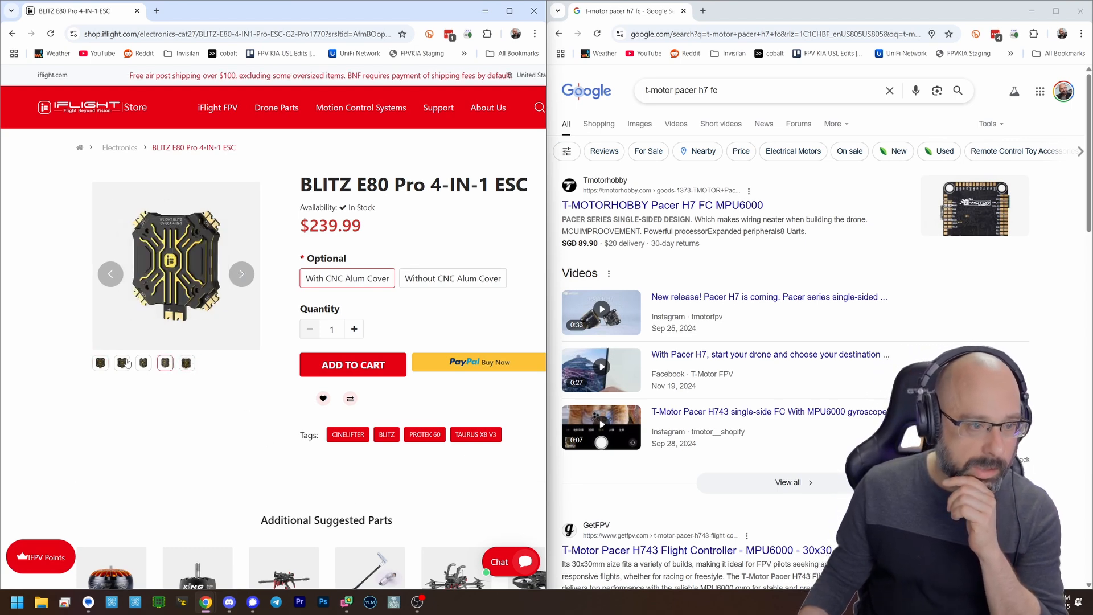
left_click(165, 362)
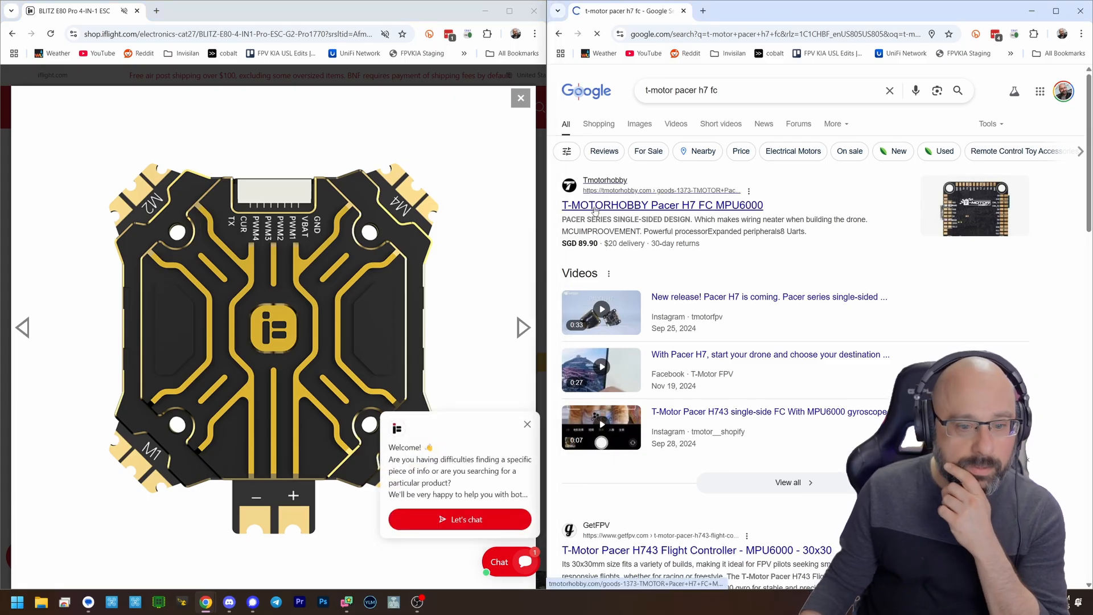
left_click(661, 205)
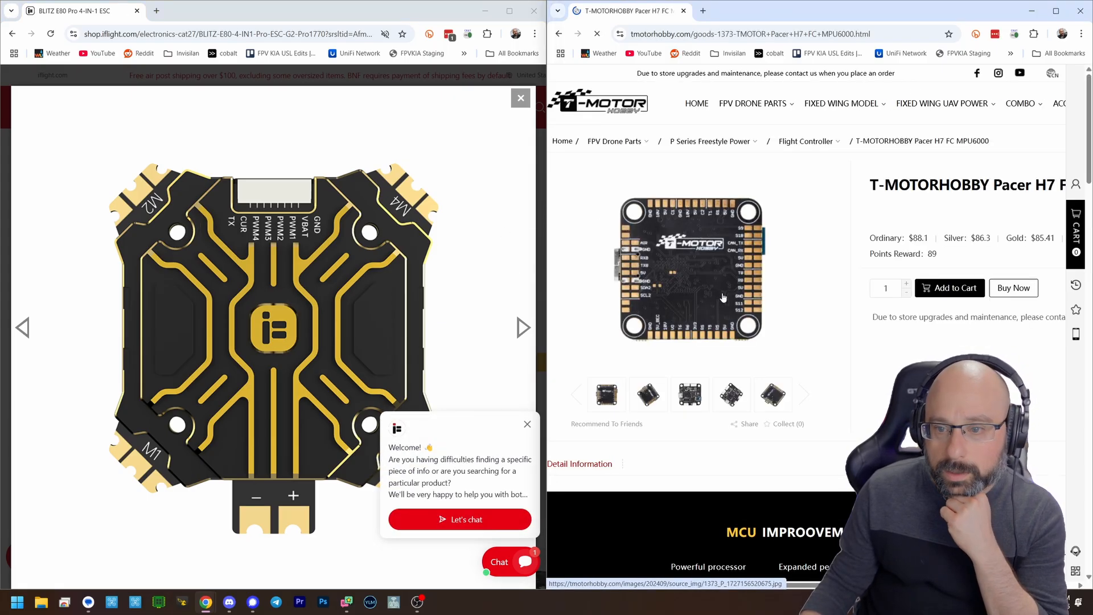
View the top-side and then the angled Pacer H7 board photos.
left_click(688, 394)
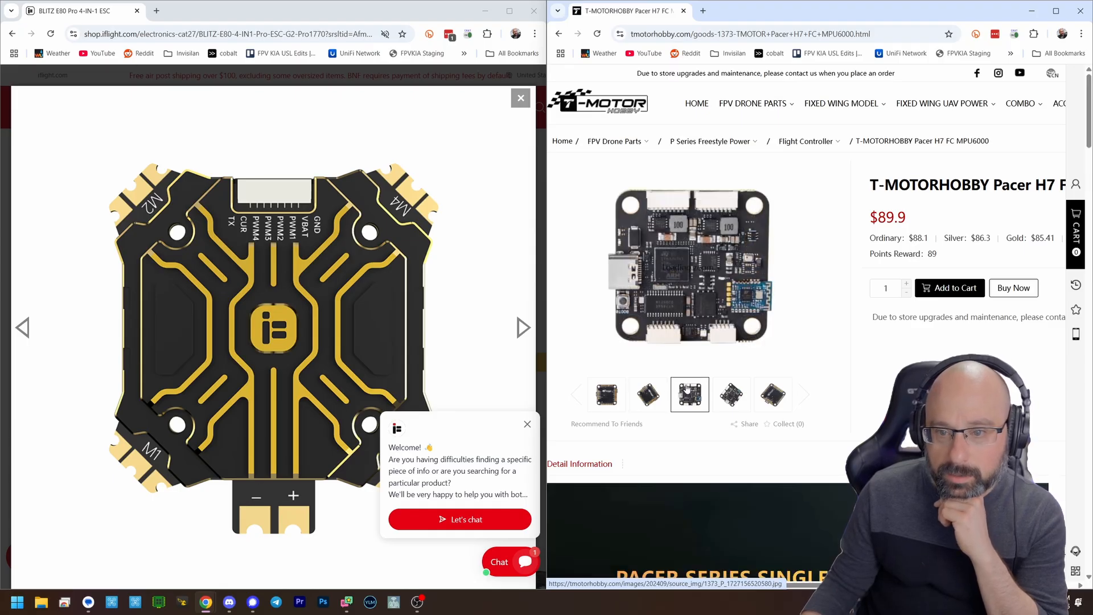
left_click(648, 394)
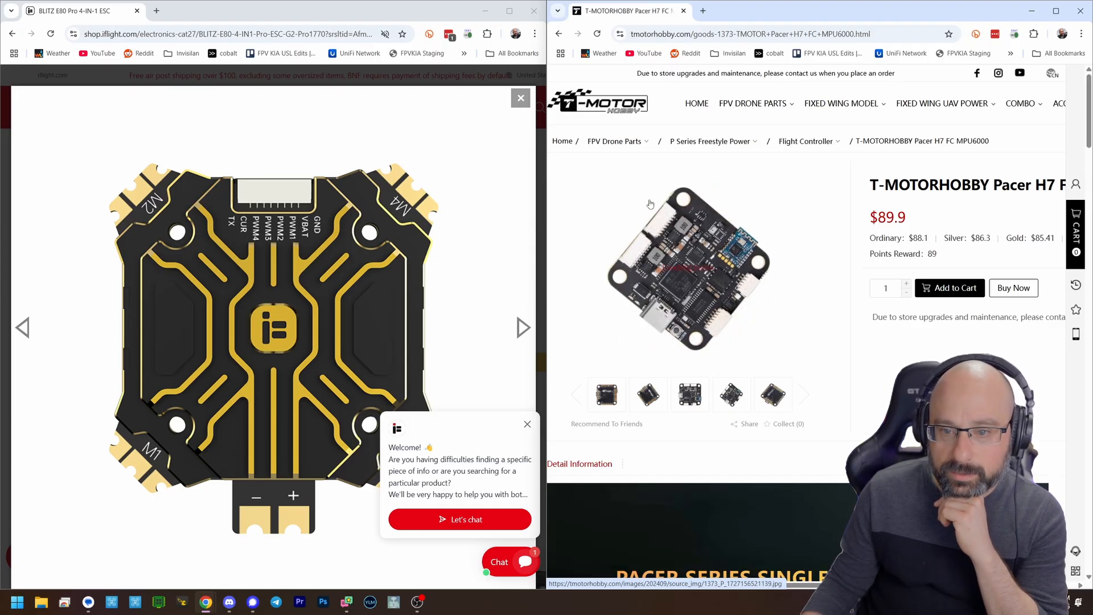
mouse_move(662, 262)
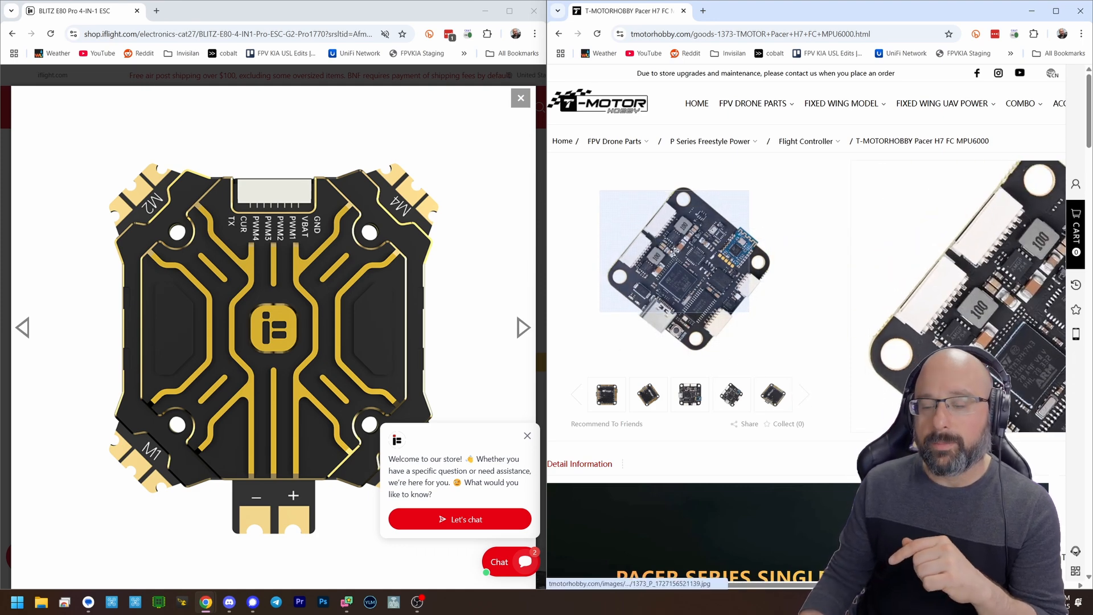
Scroll past the specifications to the Port Schematic and ESC connector diagram.
scroll("down", 3)
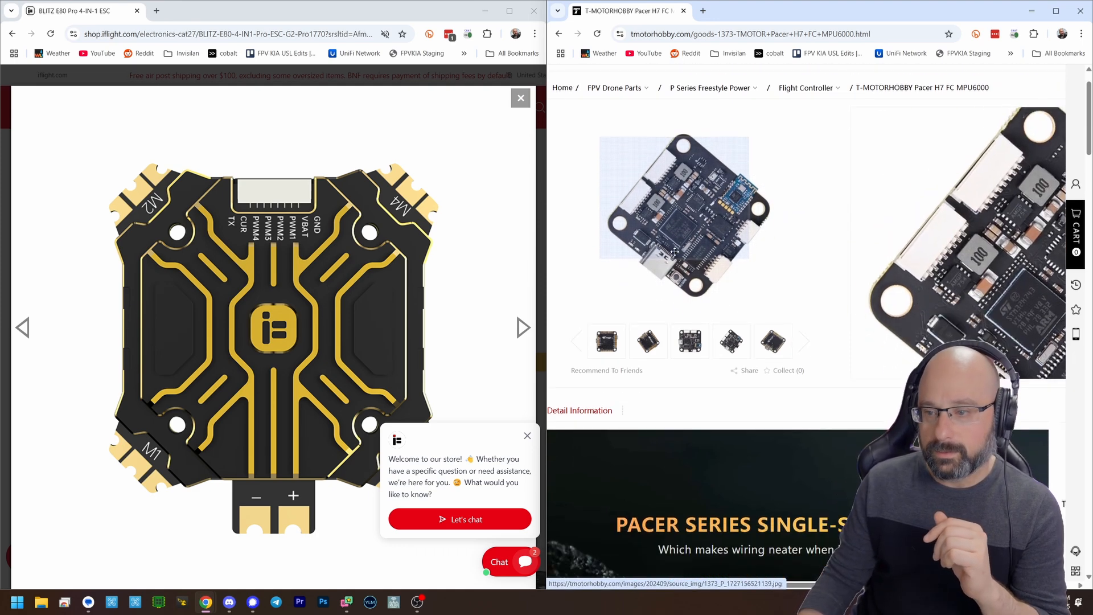
scroll("down", 3)
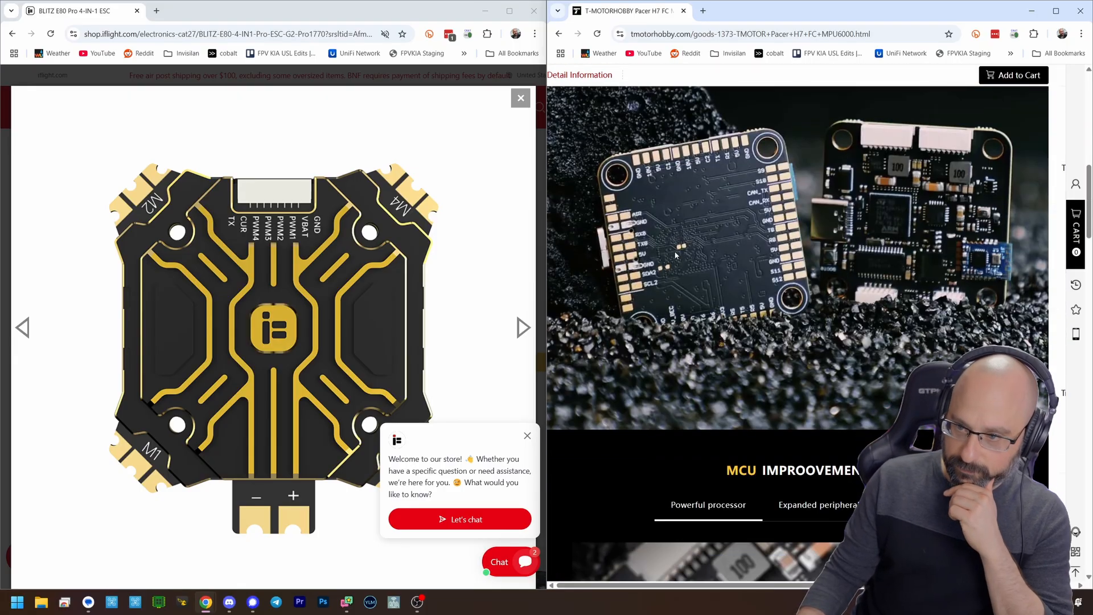
scroll("down", 3)
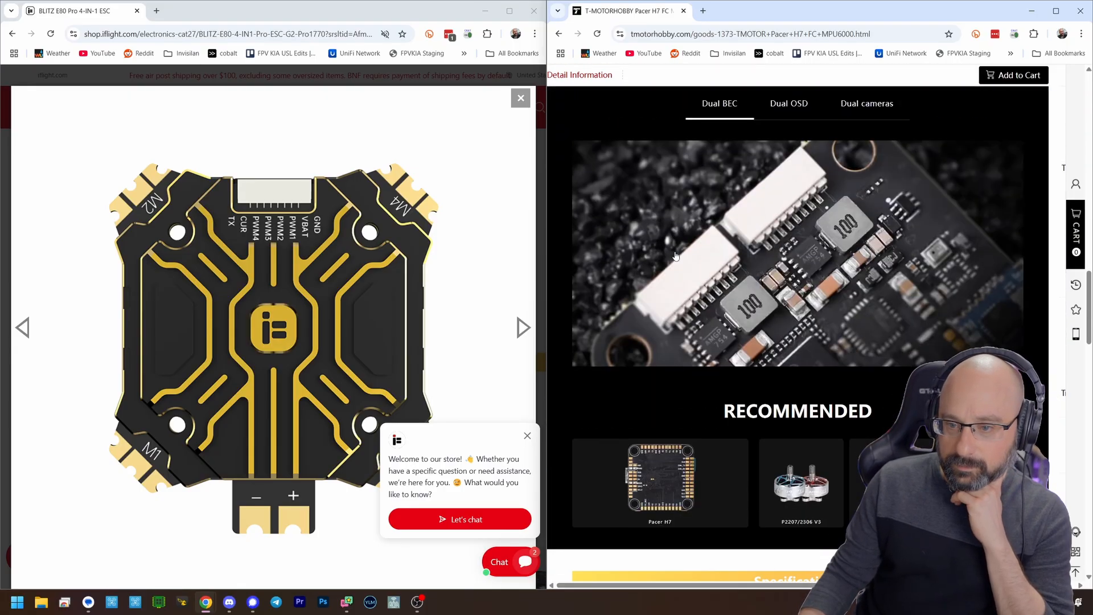
scroll("down", 3)
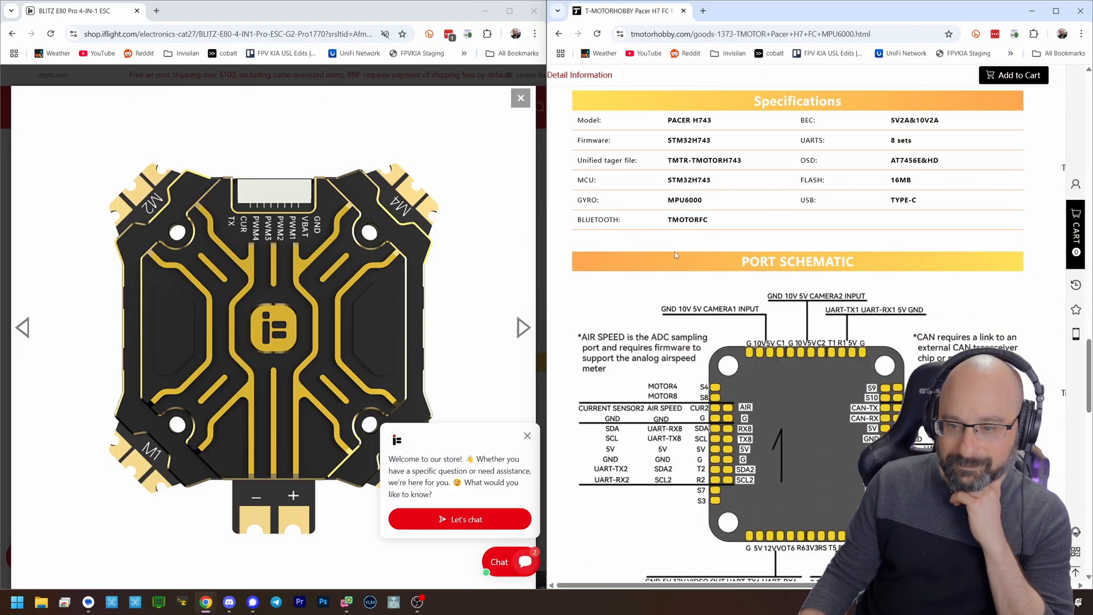
scroll("down", 3)
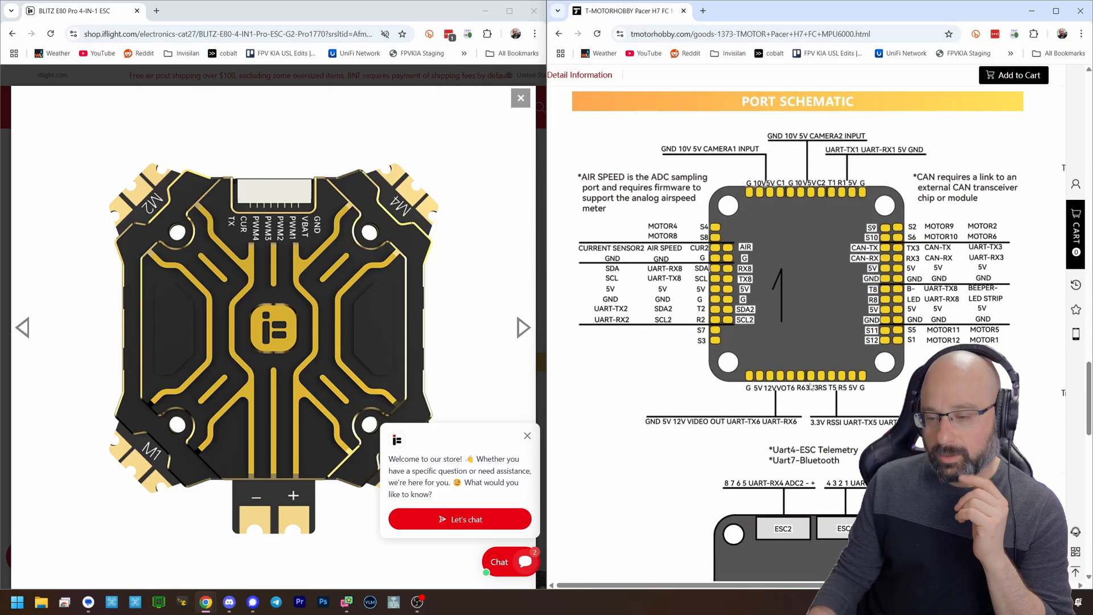
scroll("down", 3)
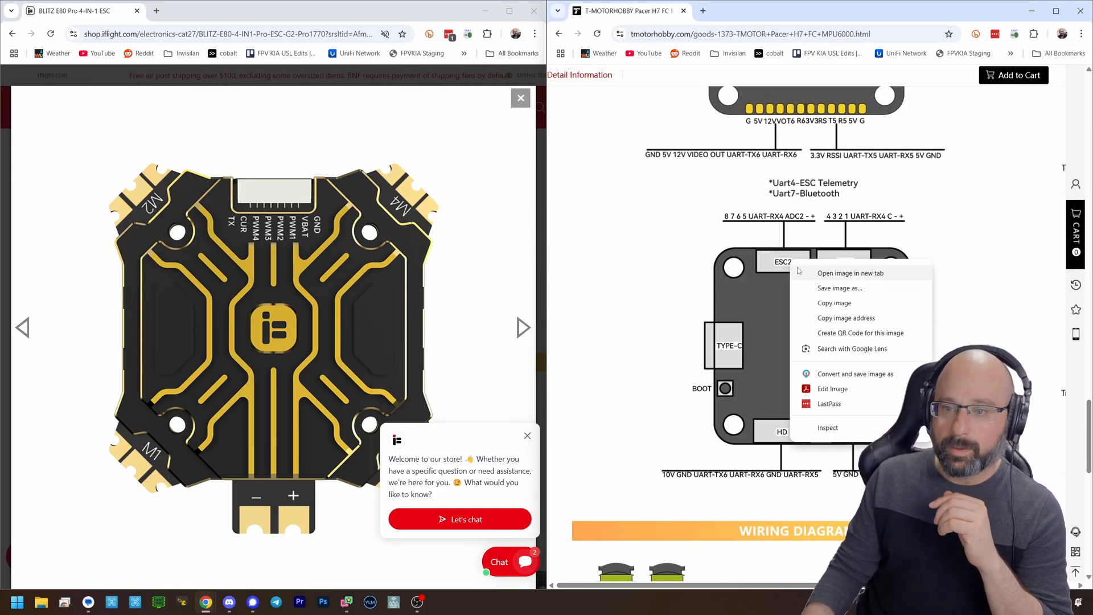
Open the Pacer H7 ESC connector diagram image in a new tab.
left_click(850, 273)
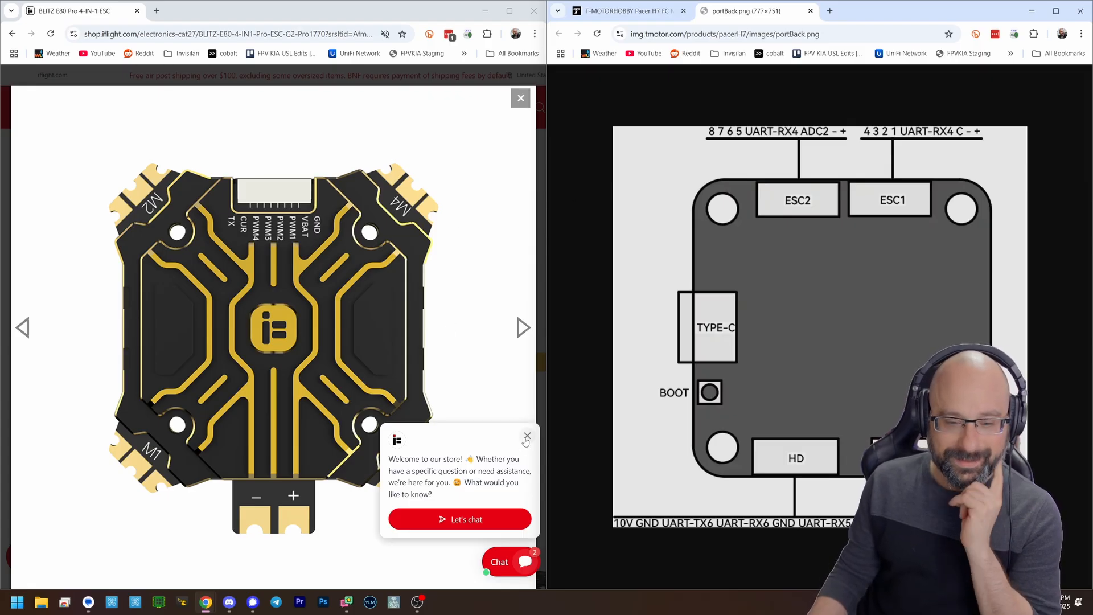
Close the iFlight chat welcome popup and scroll the ESC page down.
left_click(527, 437)
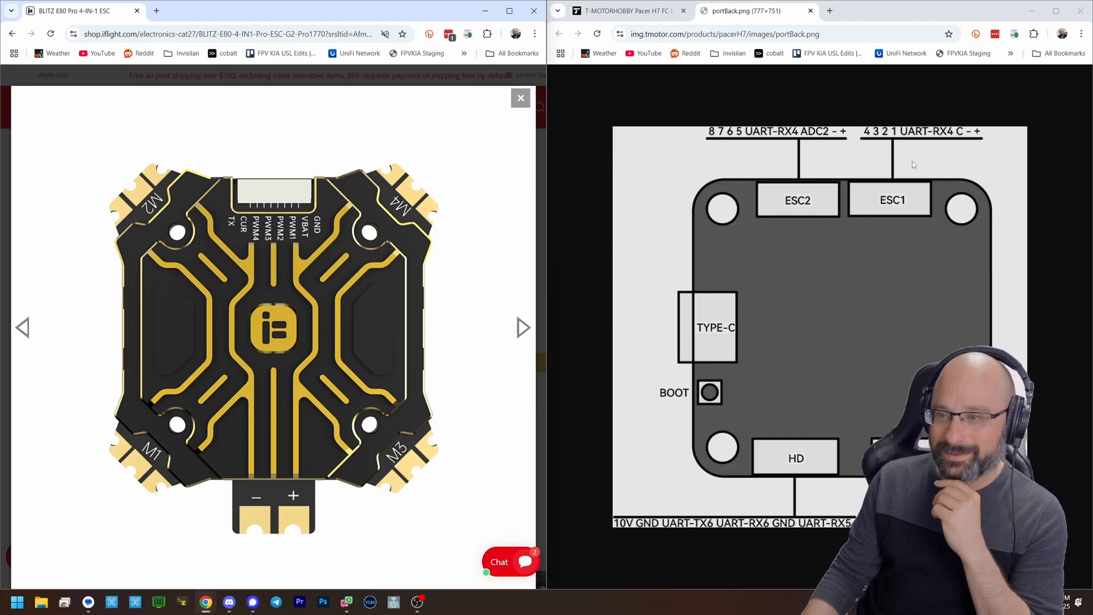
scroll("down", 3)
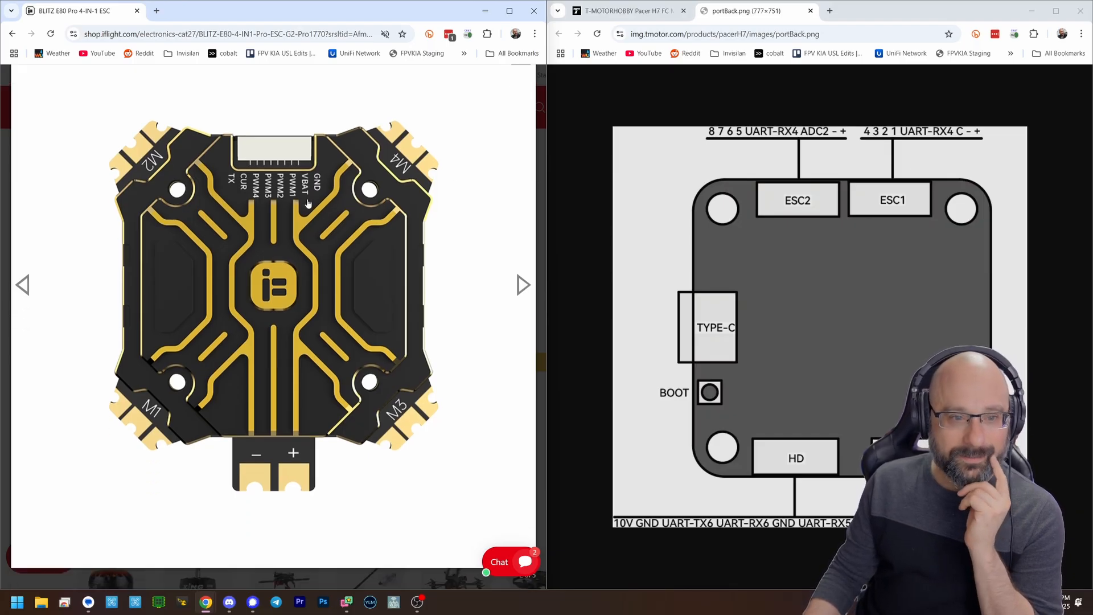